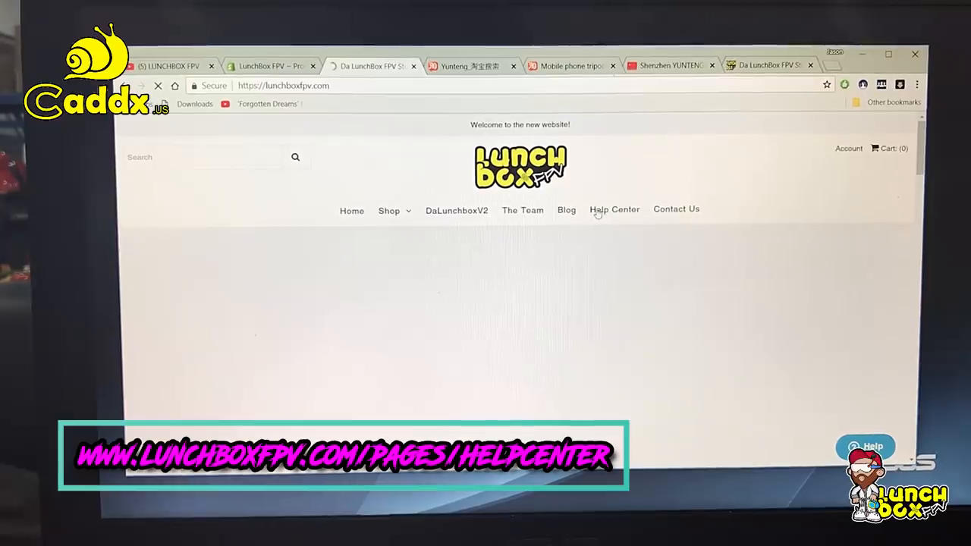
# - Go to the LunchBox FPV Help Center from the top navigation bar
pyautogui.click(613, 210)
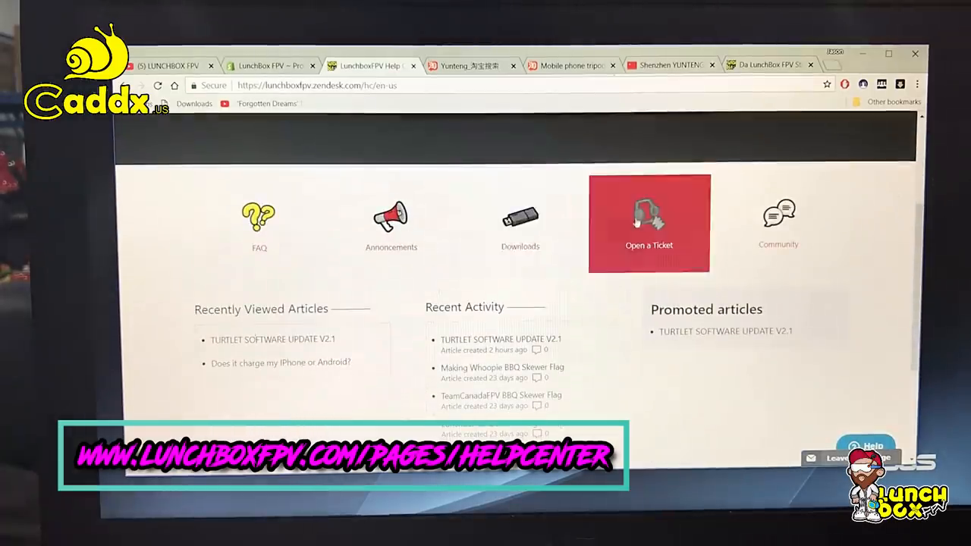
pyautogui.moveTo(520, 224)
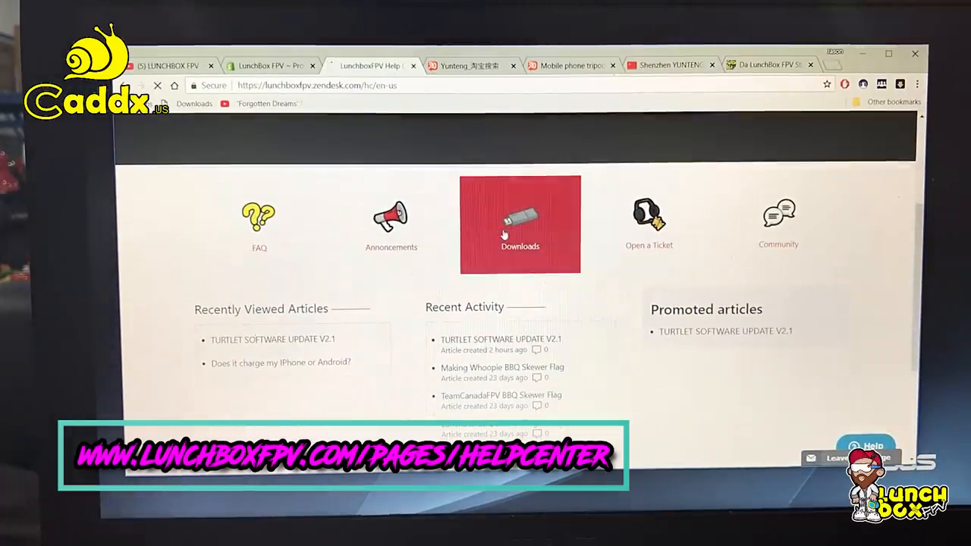
# - Open the Downloads area to reach the TURTLET SOFTWARE UPDATE V2.1 article
pyautogui.click(520, 224)
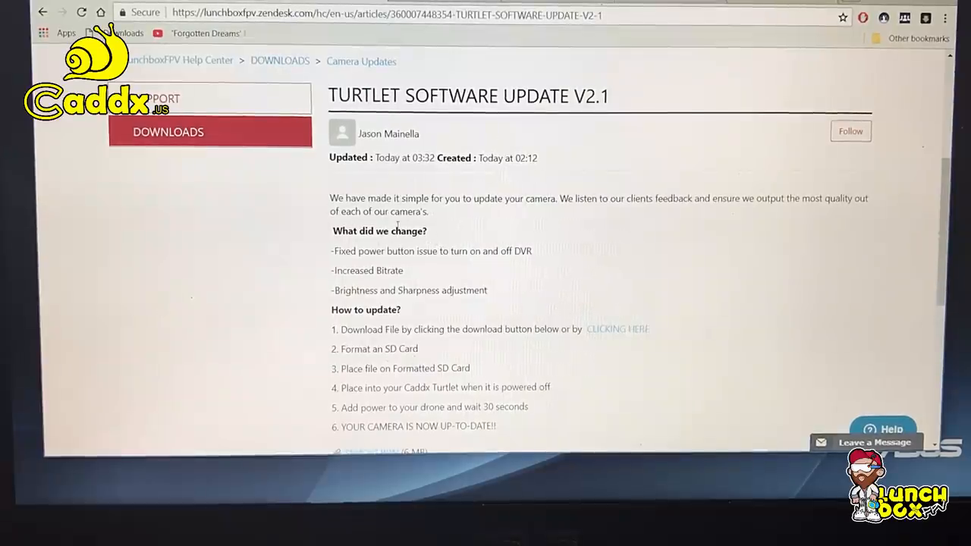
# - Download the SPHOST.BRN attachment from the V2.1 update article
pyautogui.scroll(-3)
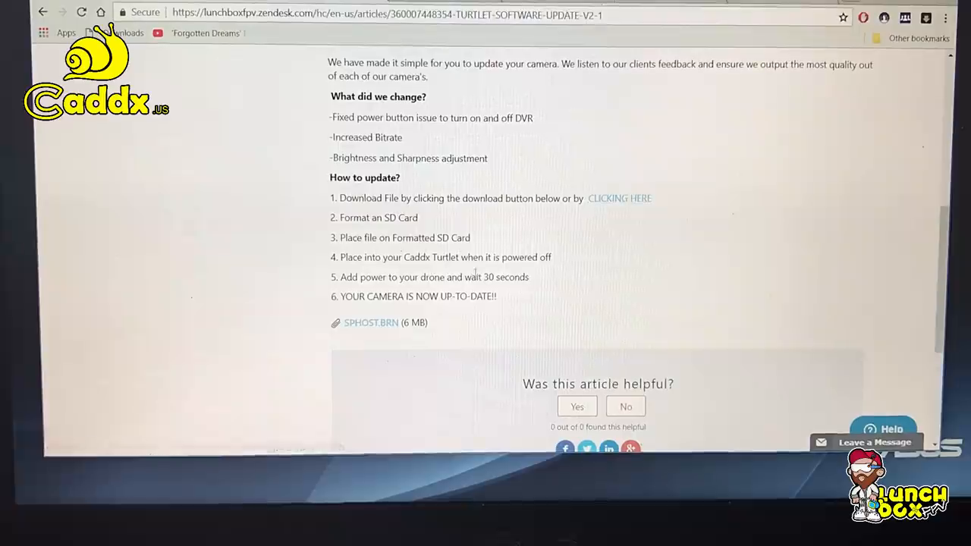
pyautogui.click(371, 323)
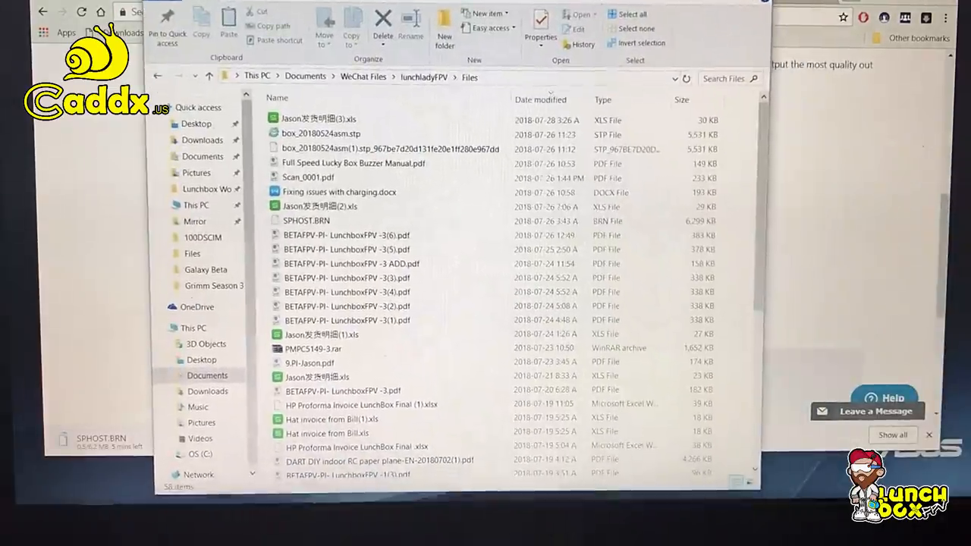
# - Select SPHOST.BRN in the lunchladyFPV Files folder and move it out
pyautogui.click(306, 221)
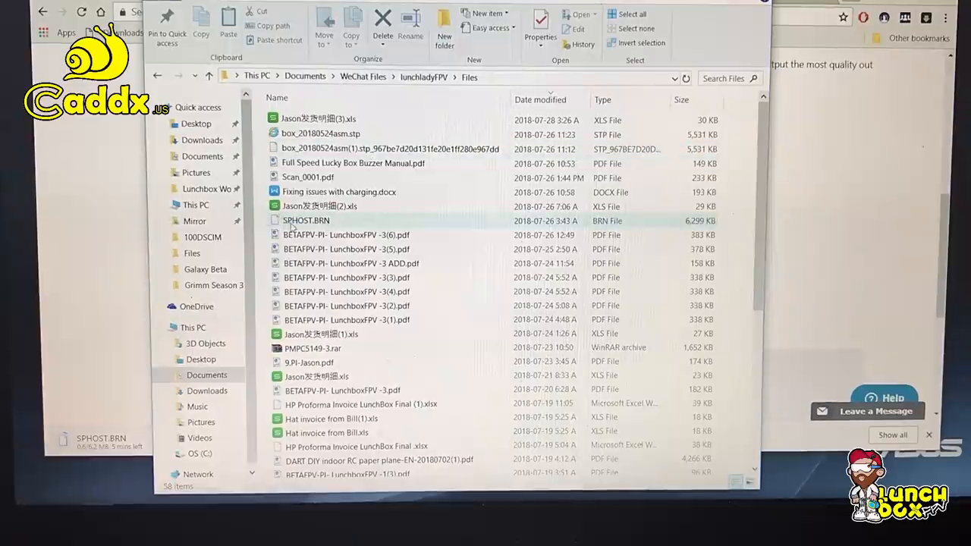
pyautogui.moveTo(306, 220)
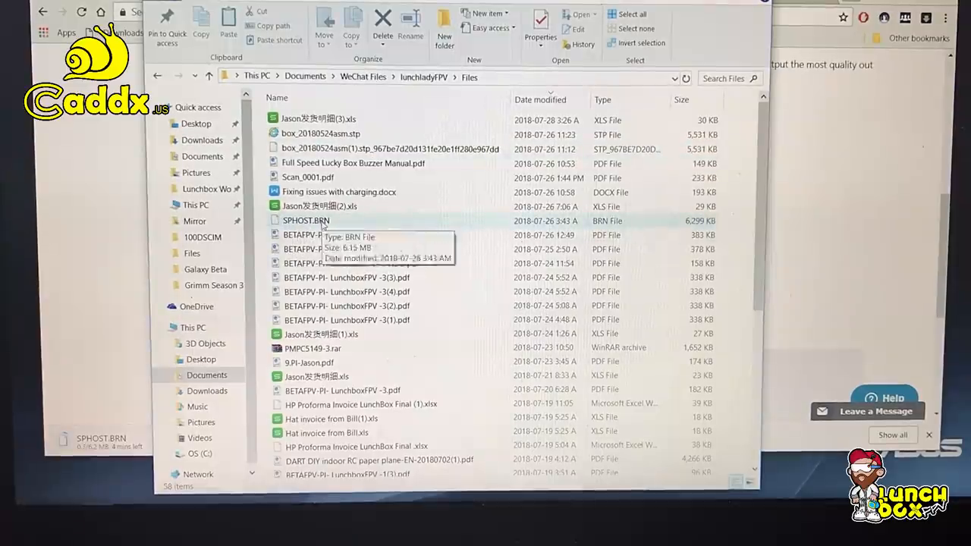
pyautogui.click(306, 220)
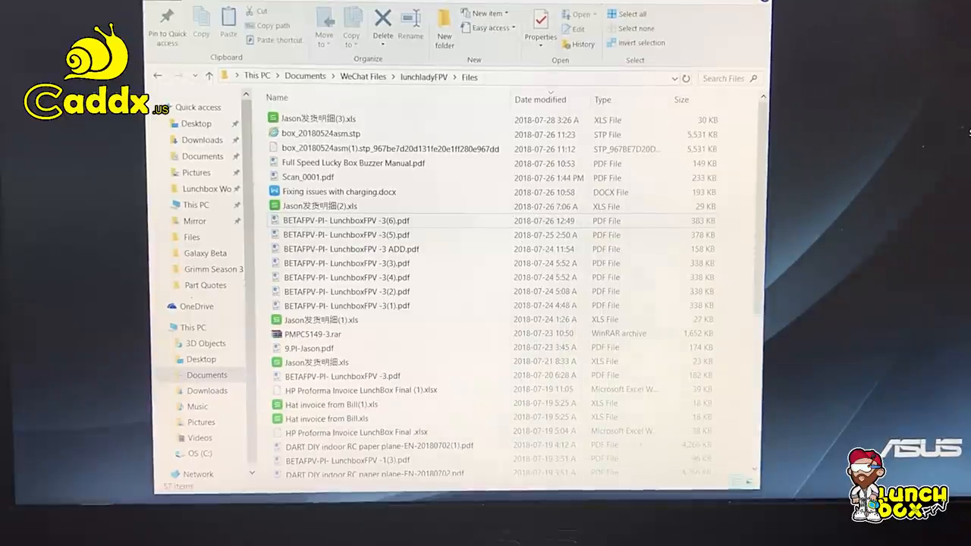
pyautogui.scroll(-3)
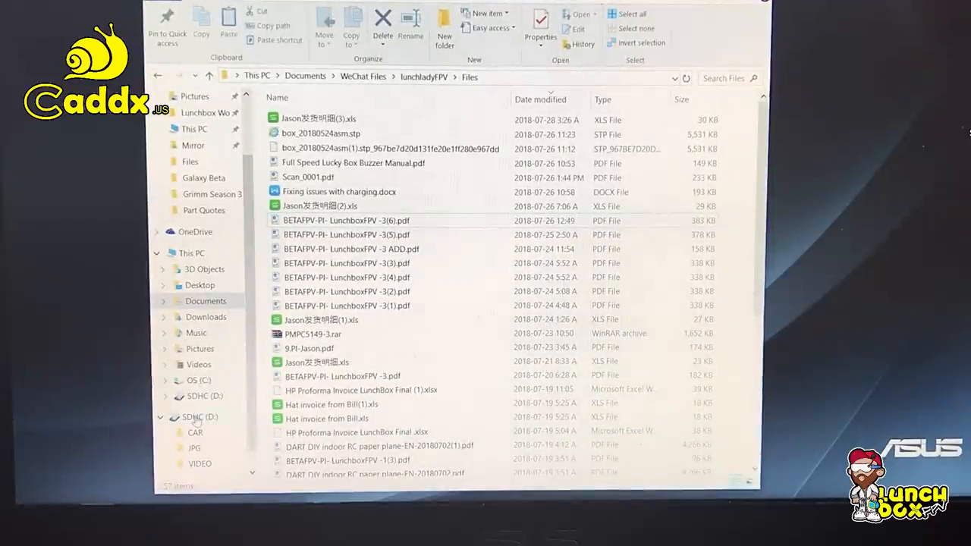
# - Open the Format window for the SDHC (D:) card, showing FAT32 and 3.73 GB
pyautogui.click(199, 417)
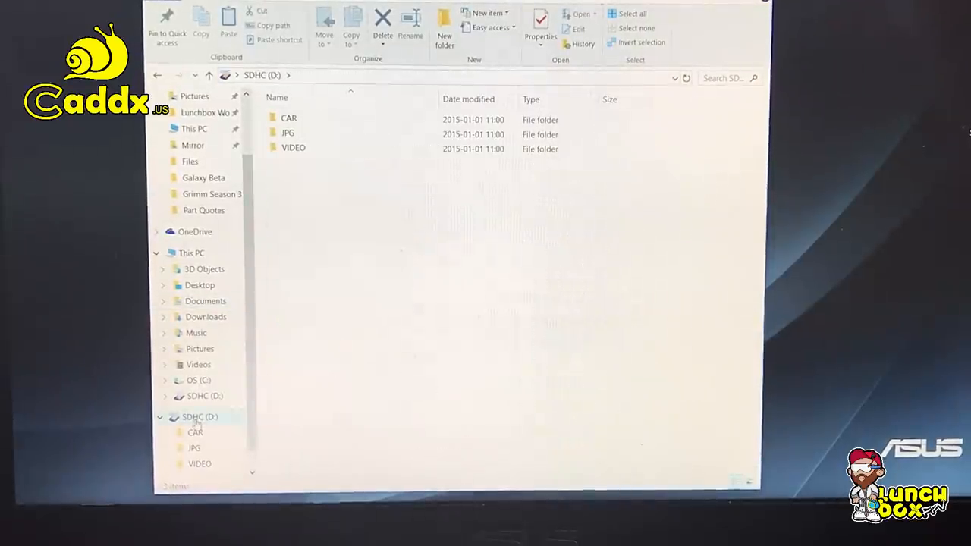
pyautogui.rightClick(199, 417)
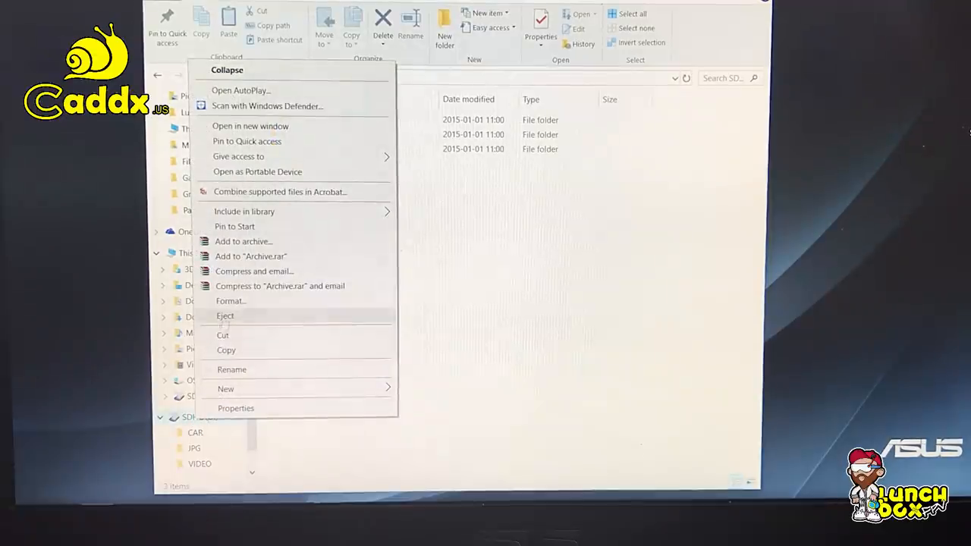
pyautogui.click(229, 301)
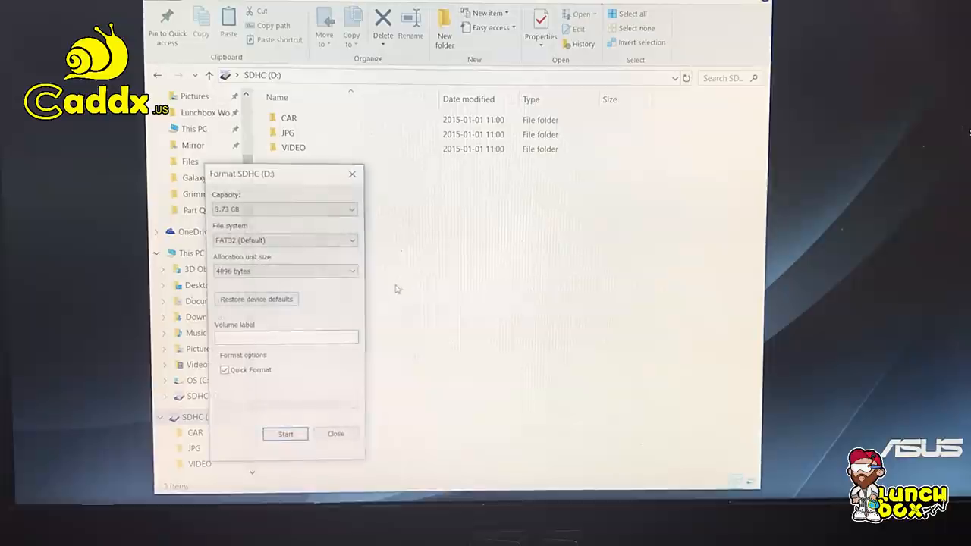
# - Format SDHC (D:) as FAT32, accept erasing its data, and dismiss Format Complete
pyautogui.click(285, 434)
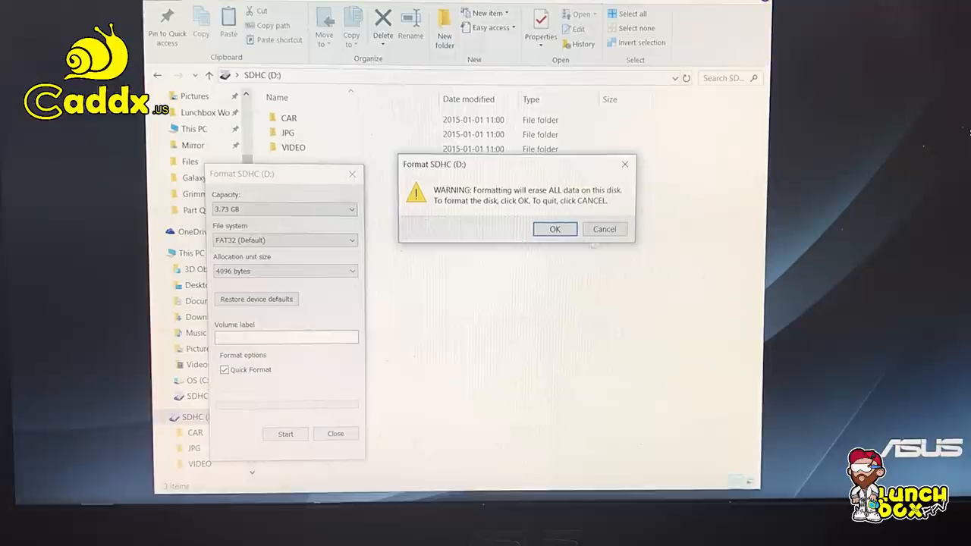
pyautogui.click(554, 229)
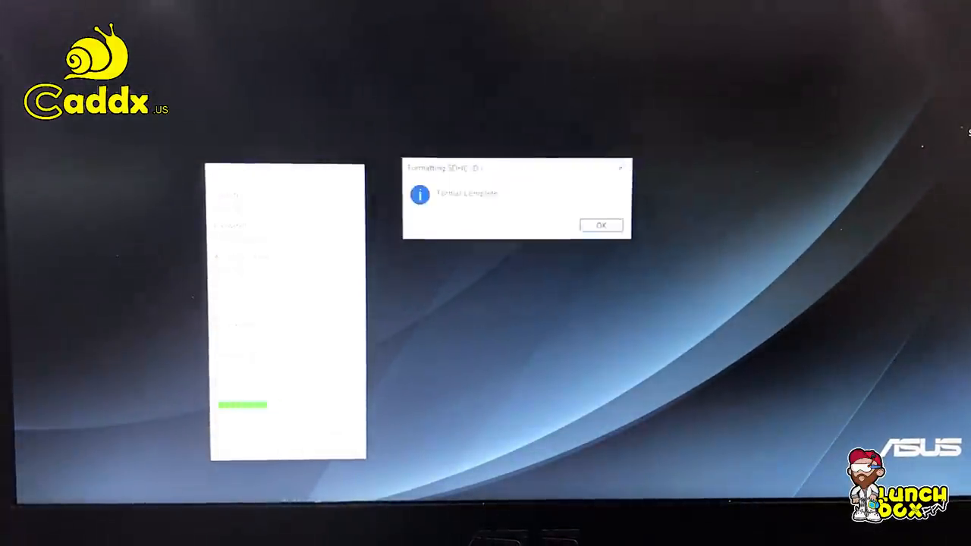
pyautogui.click(601, 225)
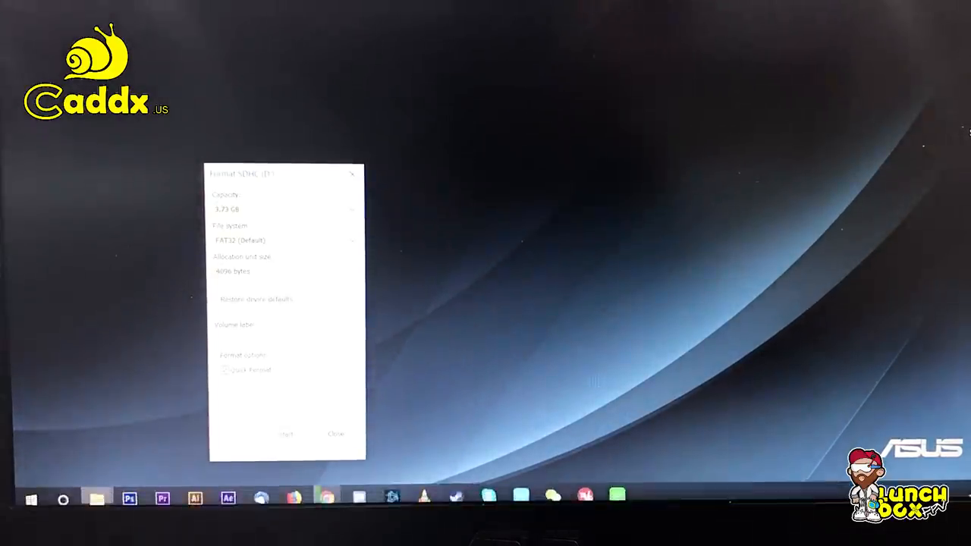